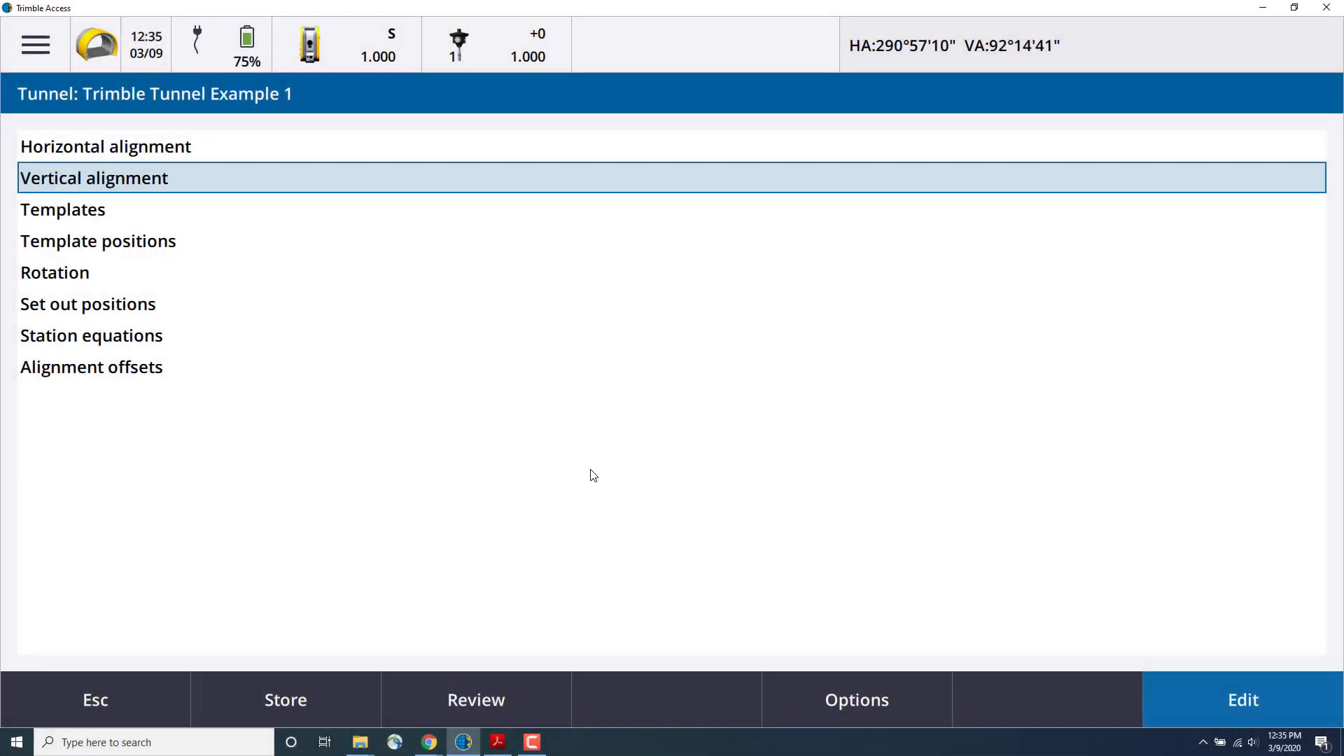
pyautogui.moveTo(87, 248)
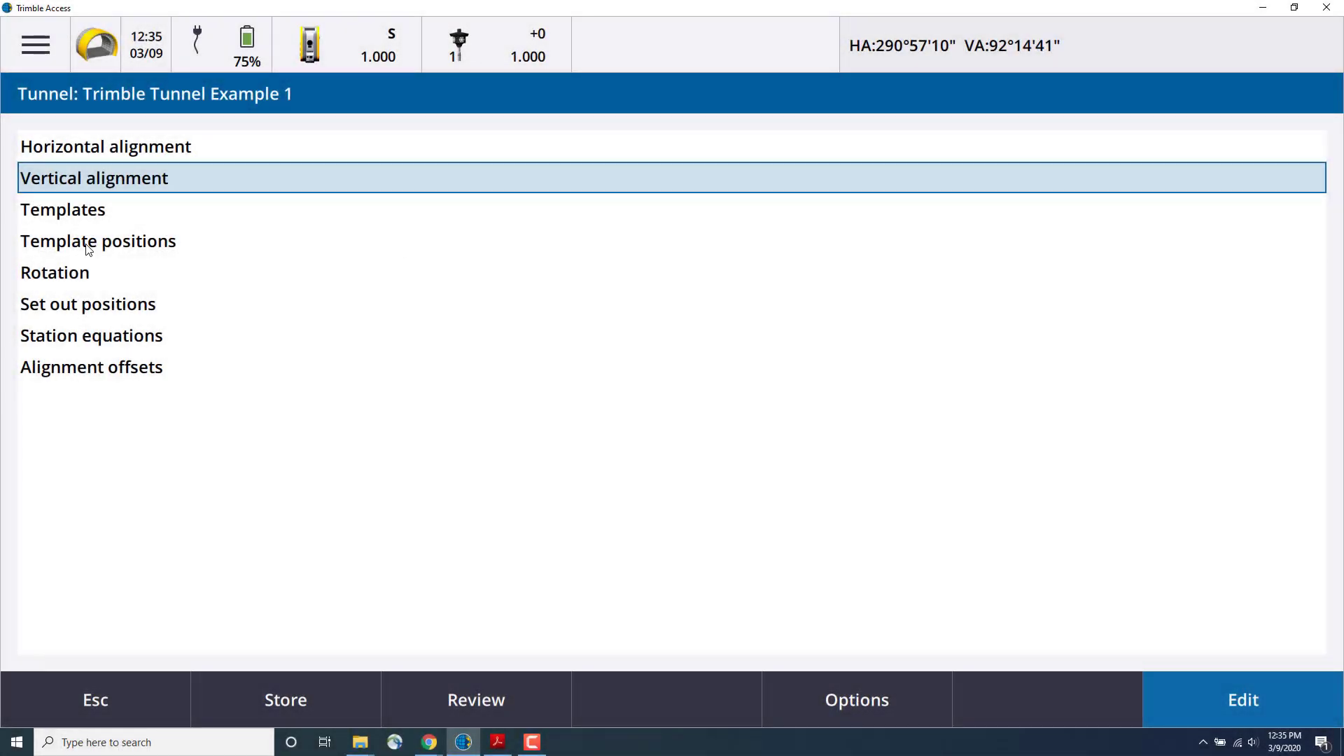
# - Show the empty template list for the Trimble Tunnel Example 1 tunnel
pyautogui.click(63, 209)
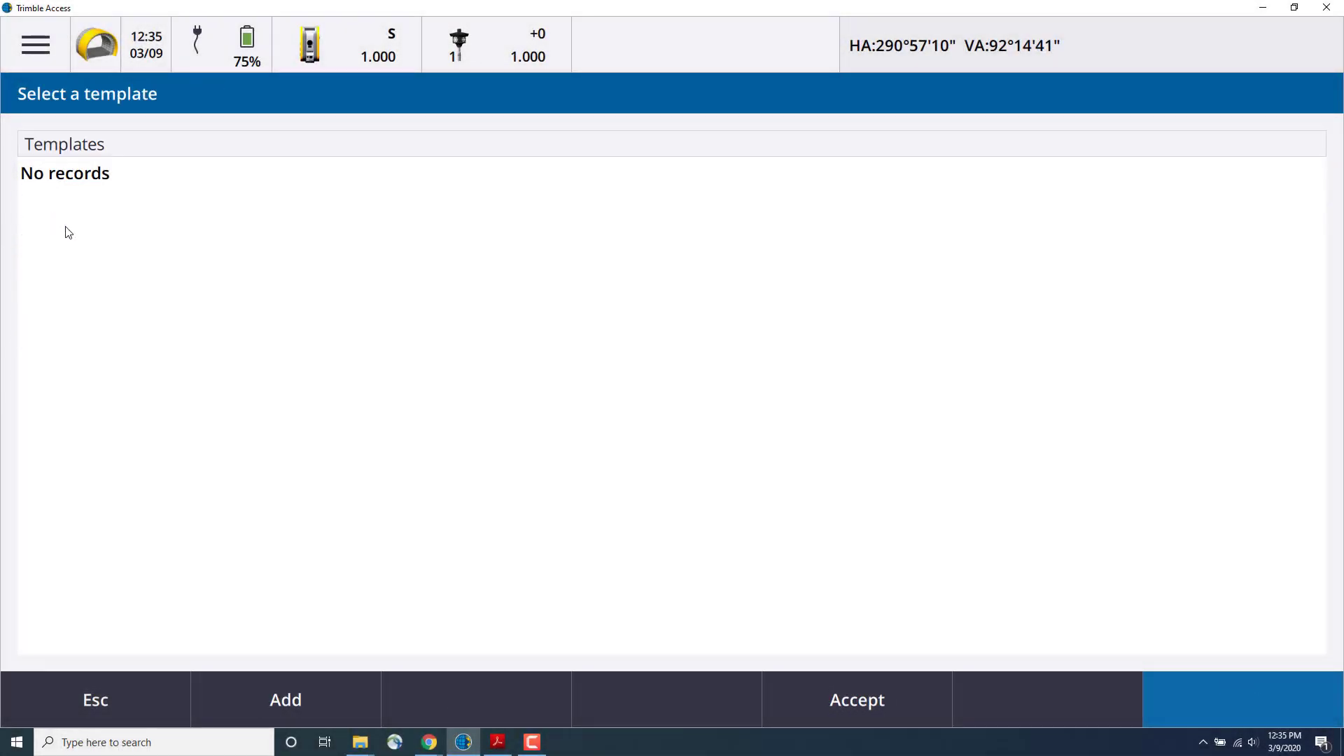
# - Add template 'Template 1' based on <Current tunnel> with no template copied
pyautogui.click(285, 700)
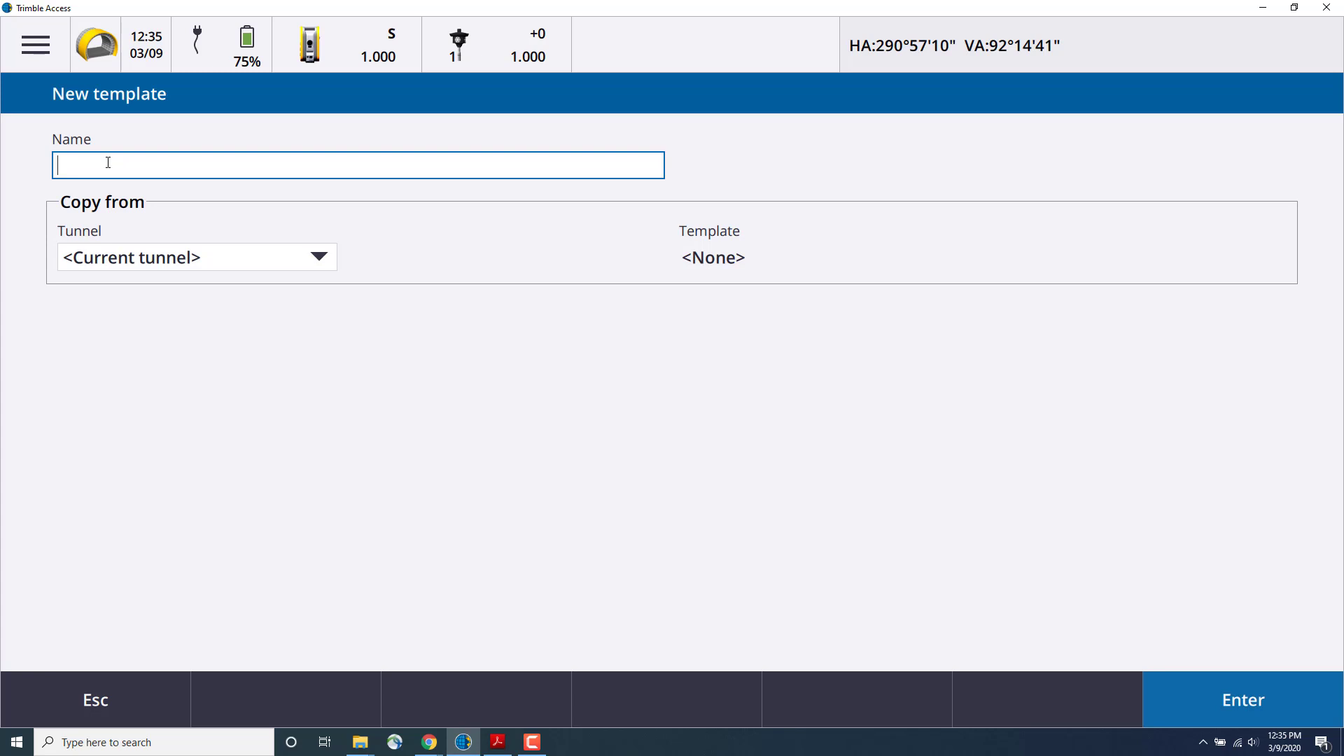
pyautogui.write('Template 1')
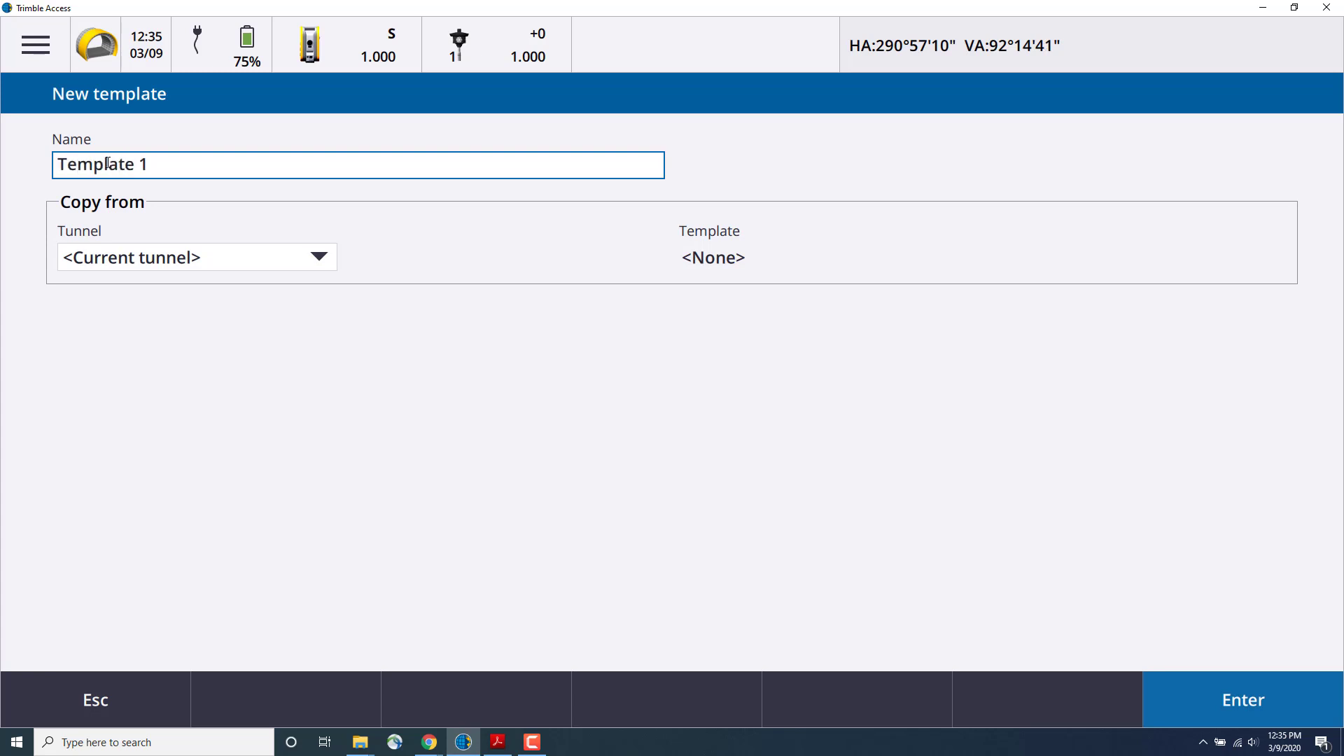
pyautogui.click(318, 258)
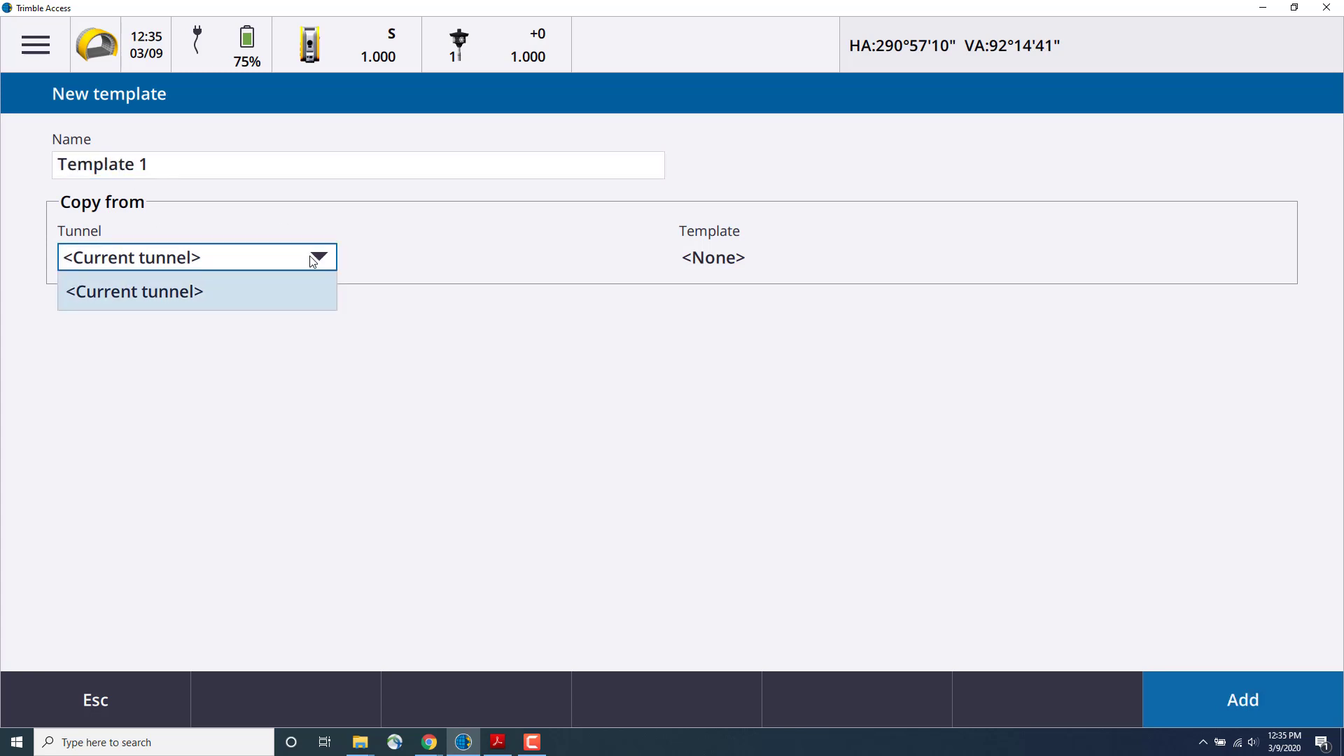
pyautogui.click(134, 291)
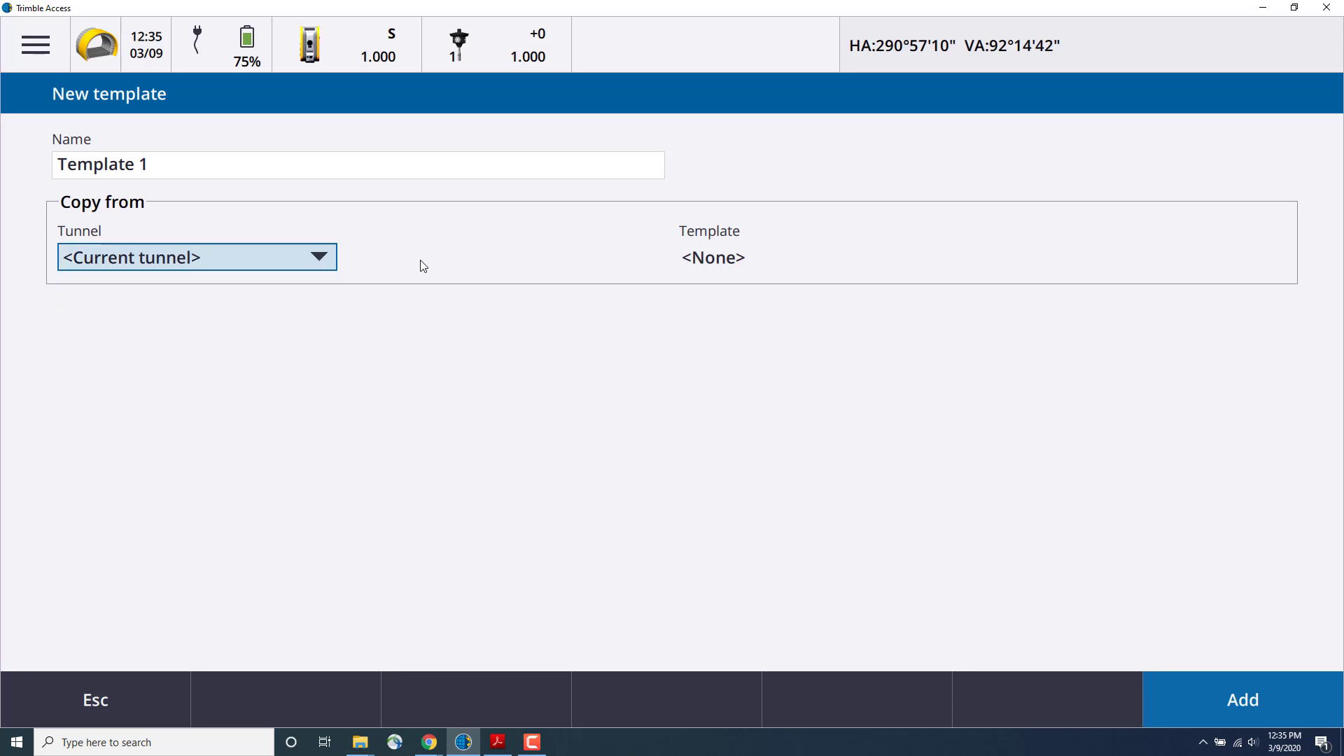
pyautogui.click(1241, 700)
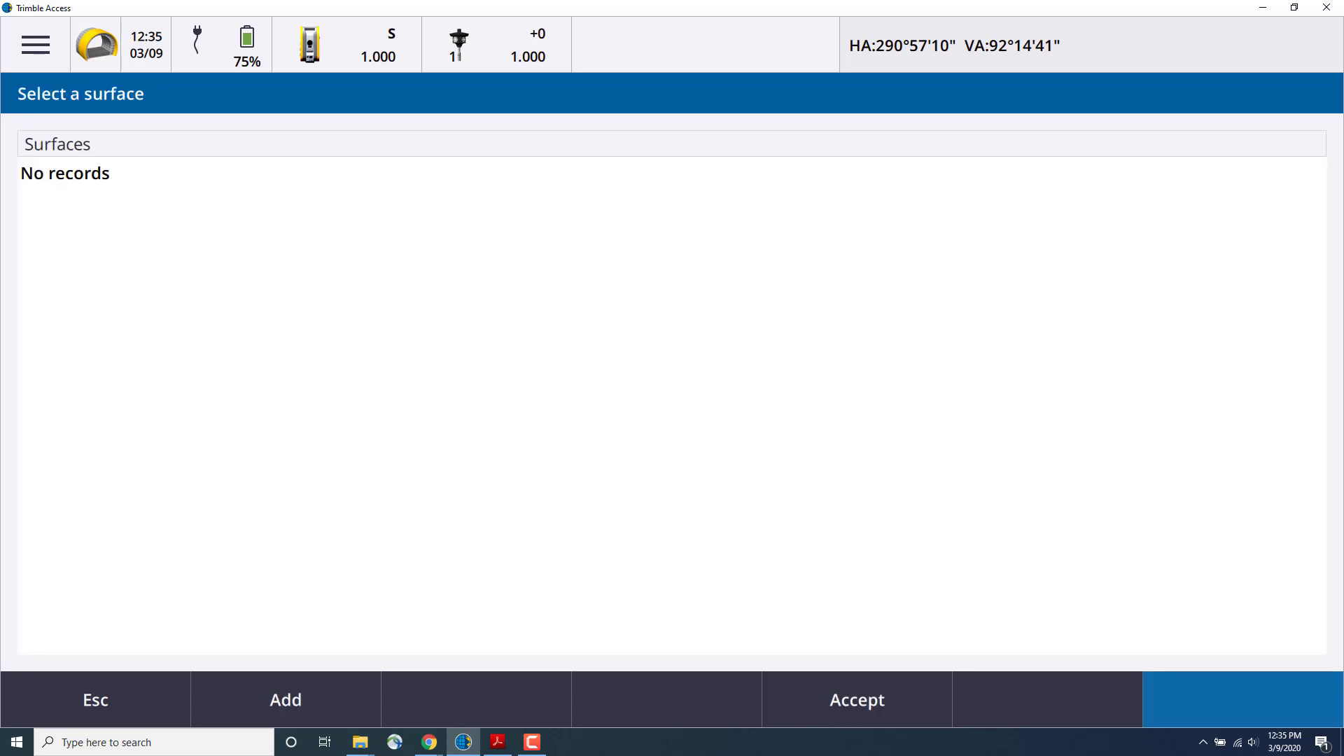
# - Begin a new template surface named 'Surface 1' with no surface copied and zero offset
pyautogui.click(284, 700)
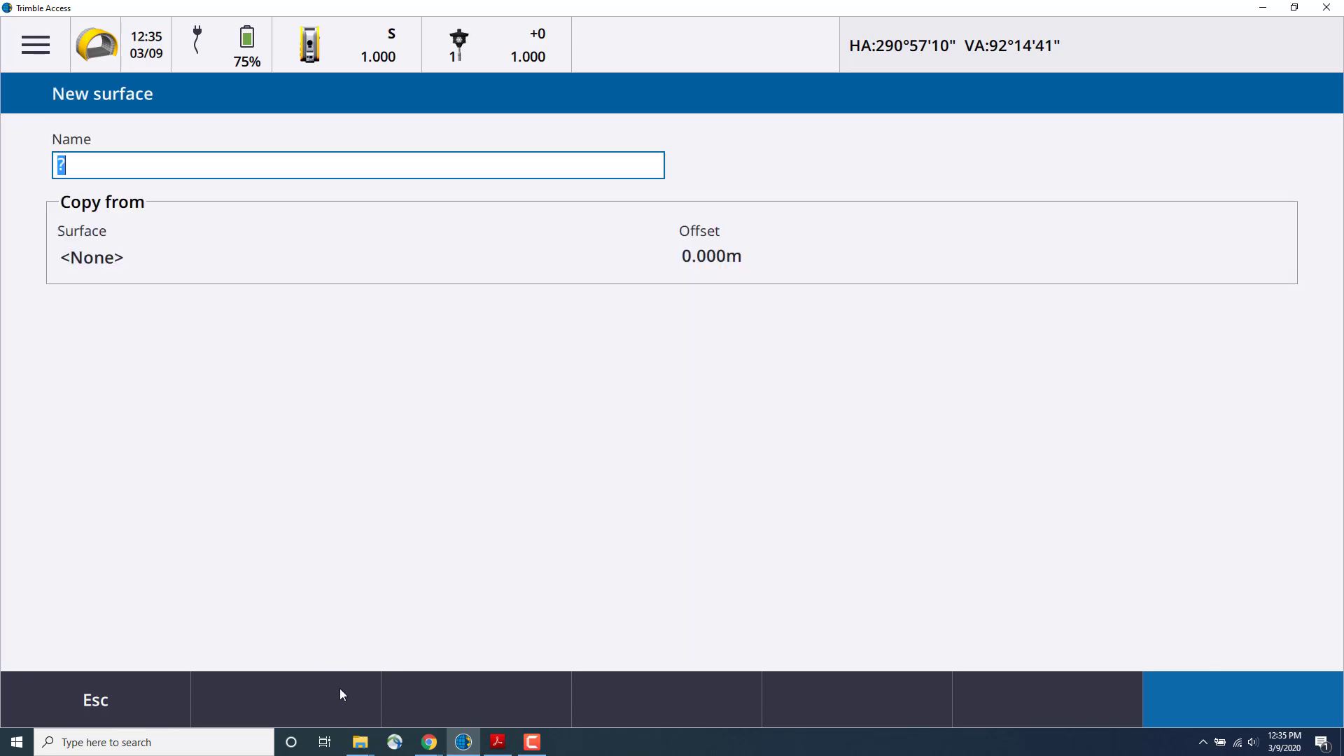
pyautogui.write('S')
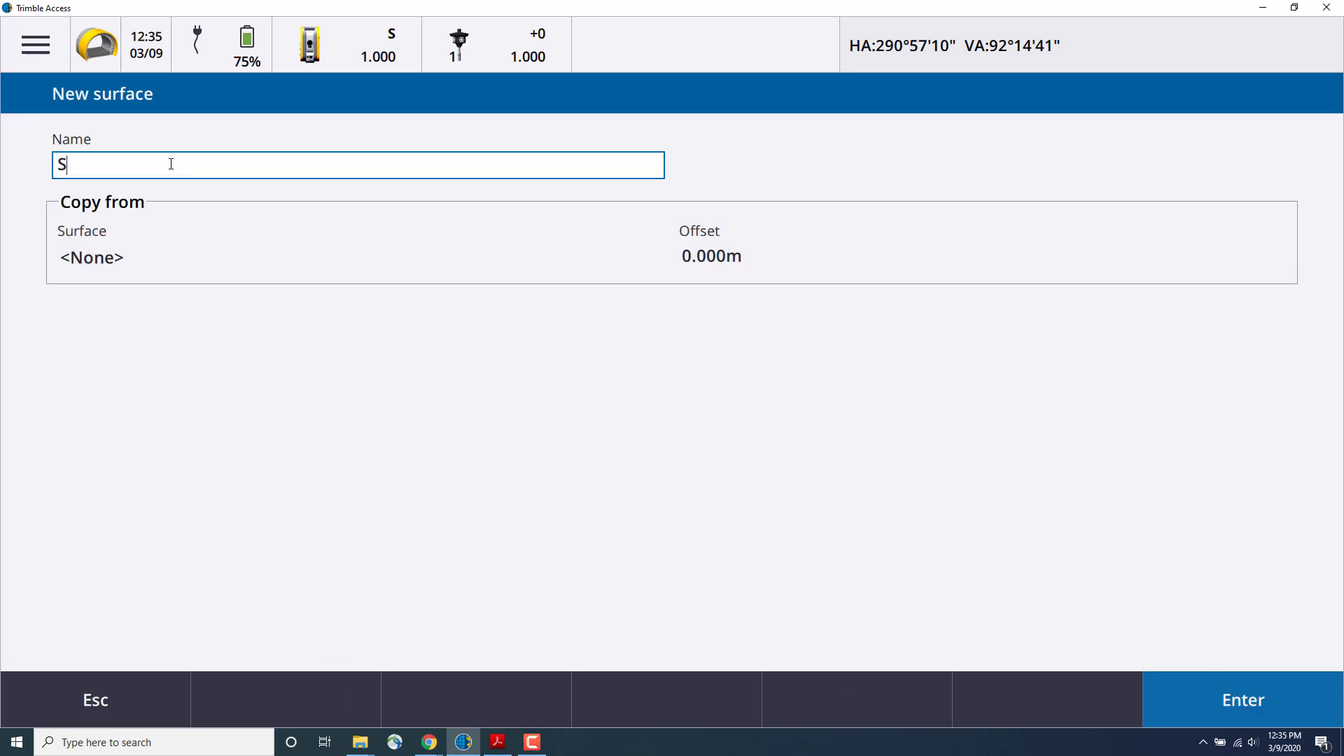
pyautogui.write('urface 1')
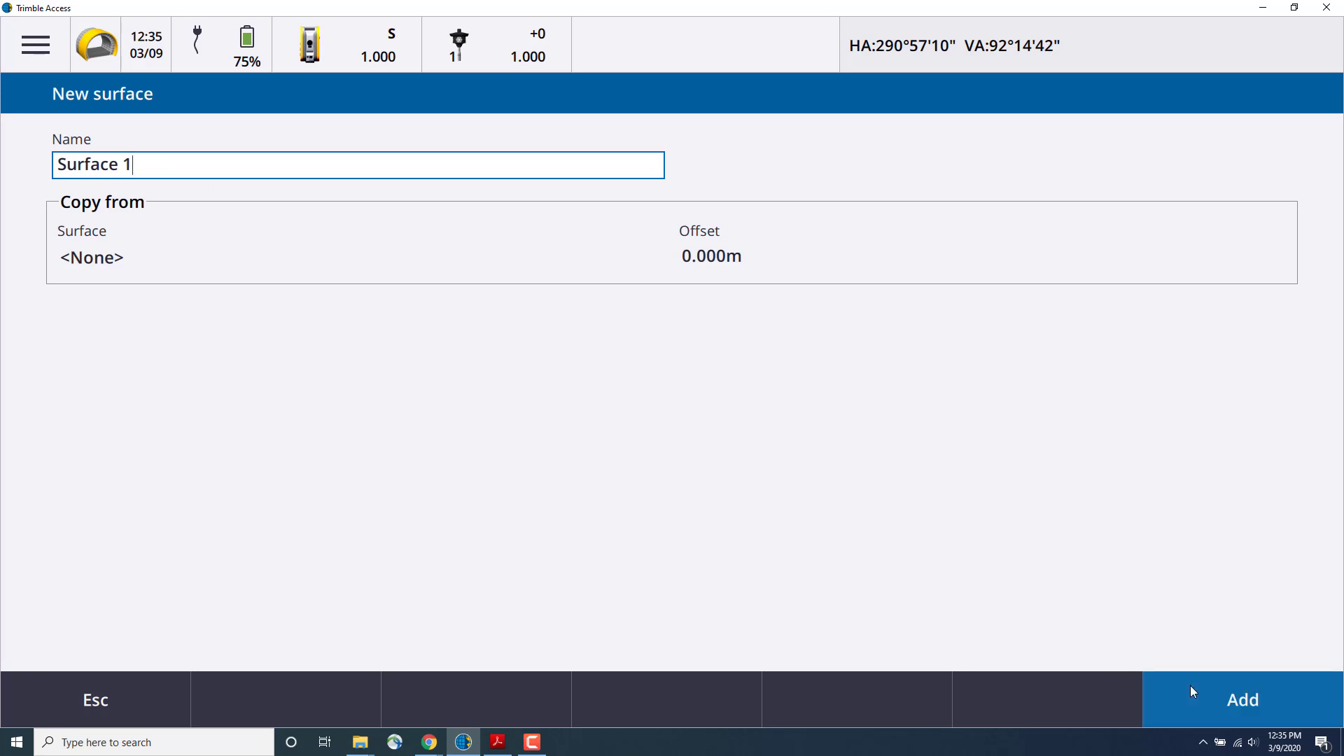
# - Add Surface 1 and store its start point at horizontal offset -1.2 m, vertical offset 0.5 m
pyautogui.click(1242, 700)
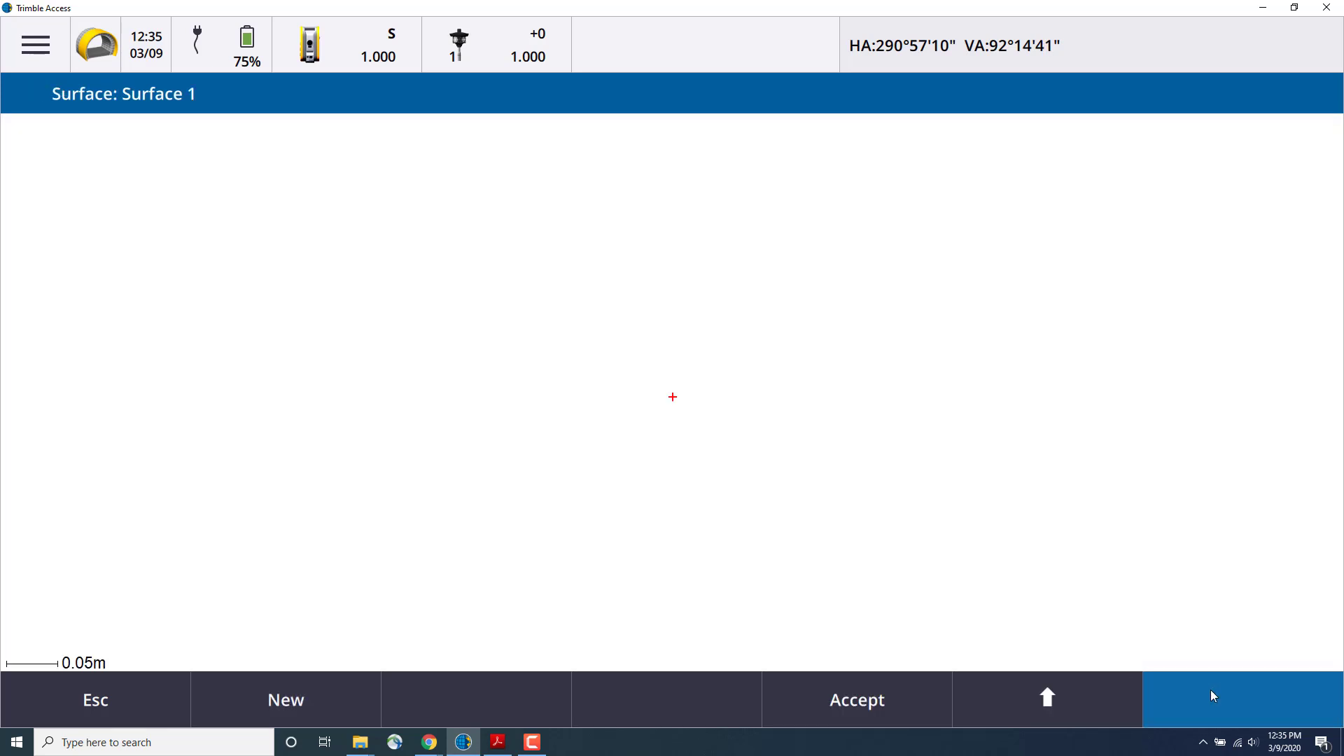
pyautogui.moveTo(613, 540)
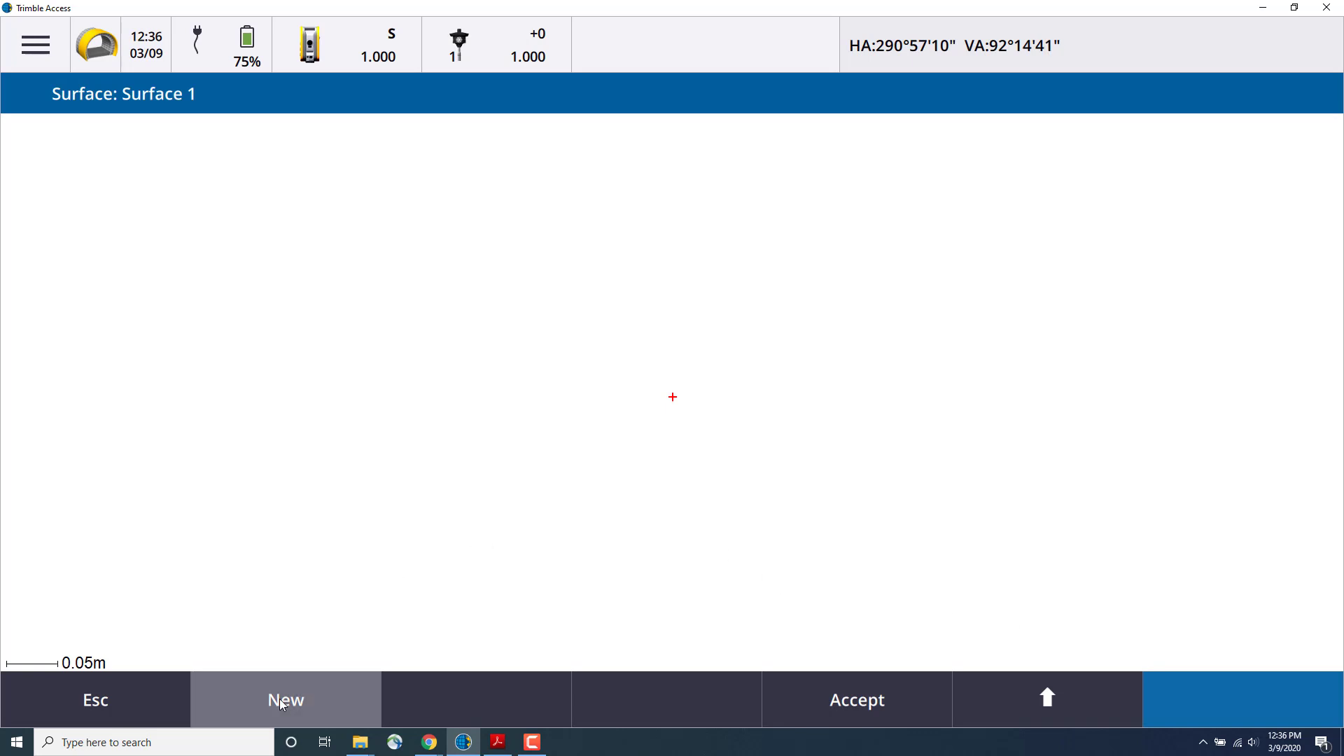
pyautogui.click(286, 700)
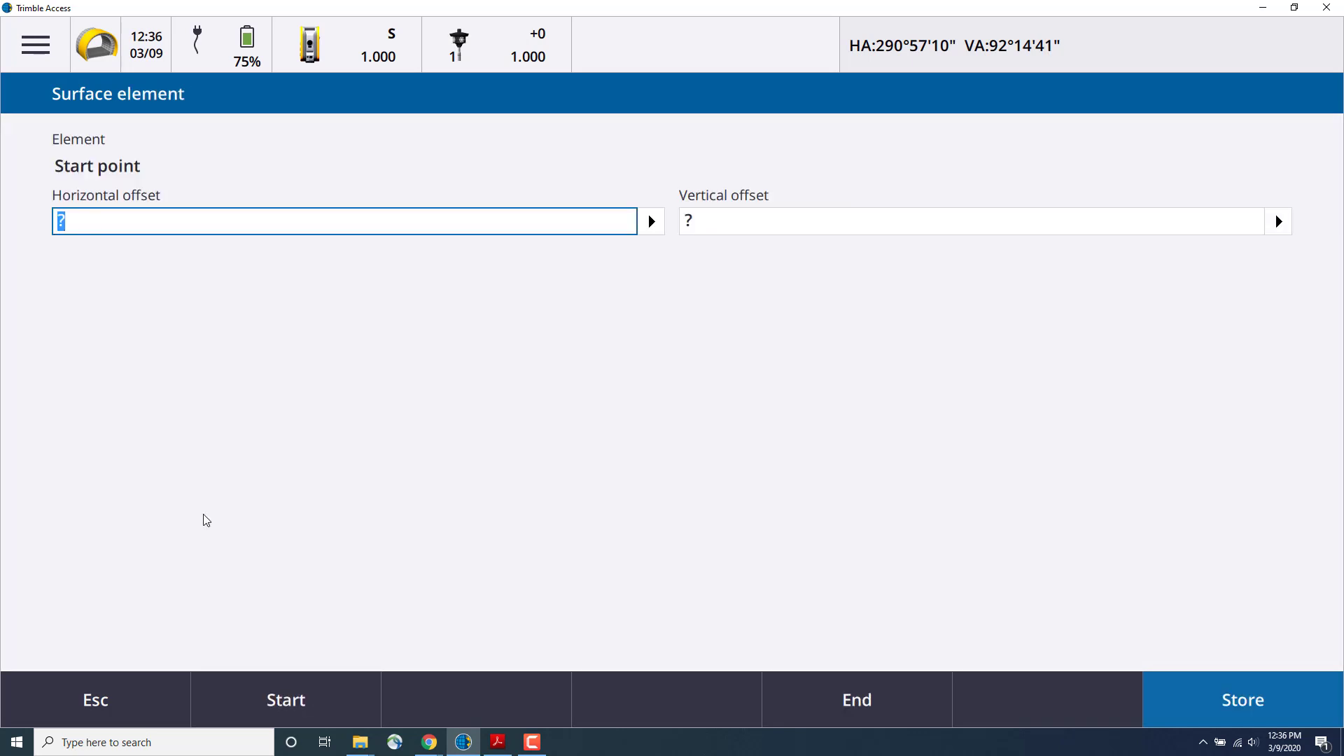
pyautogui.write('-1.2')
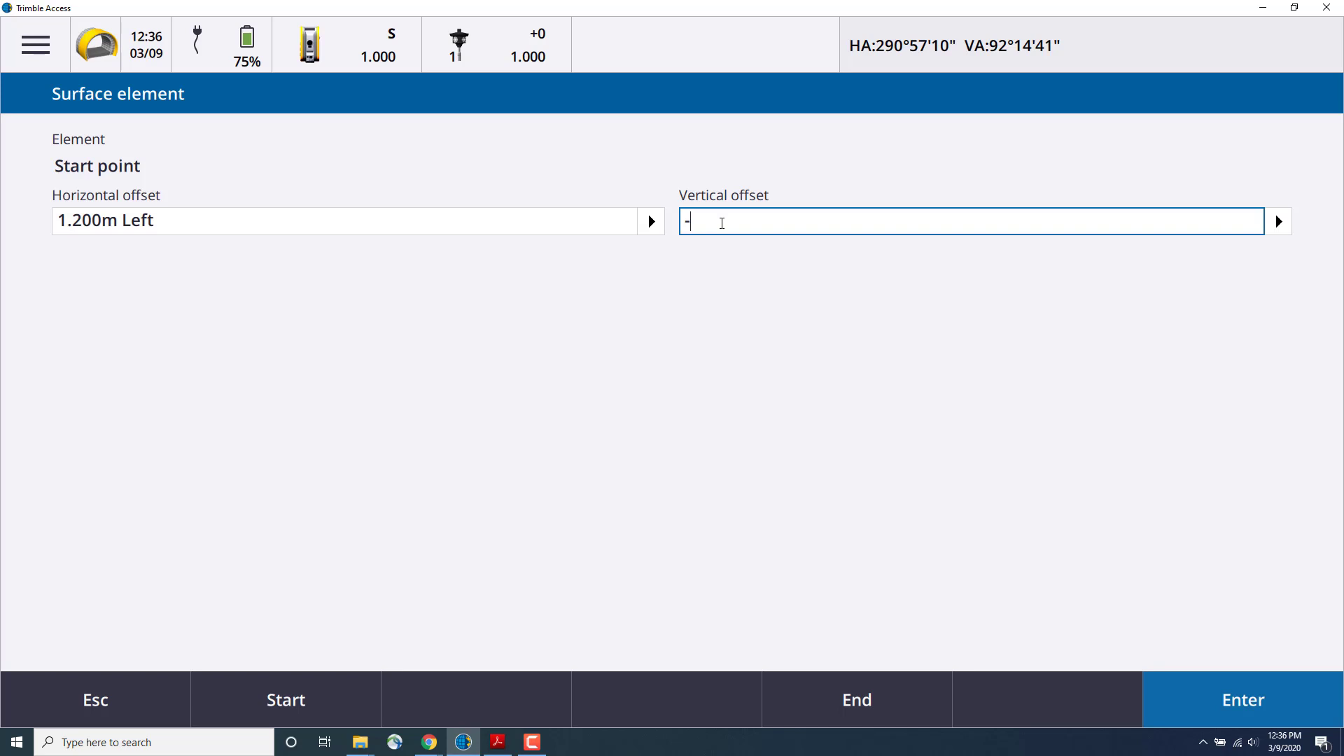
pyautogui.write('0.5')
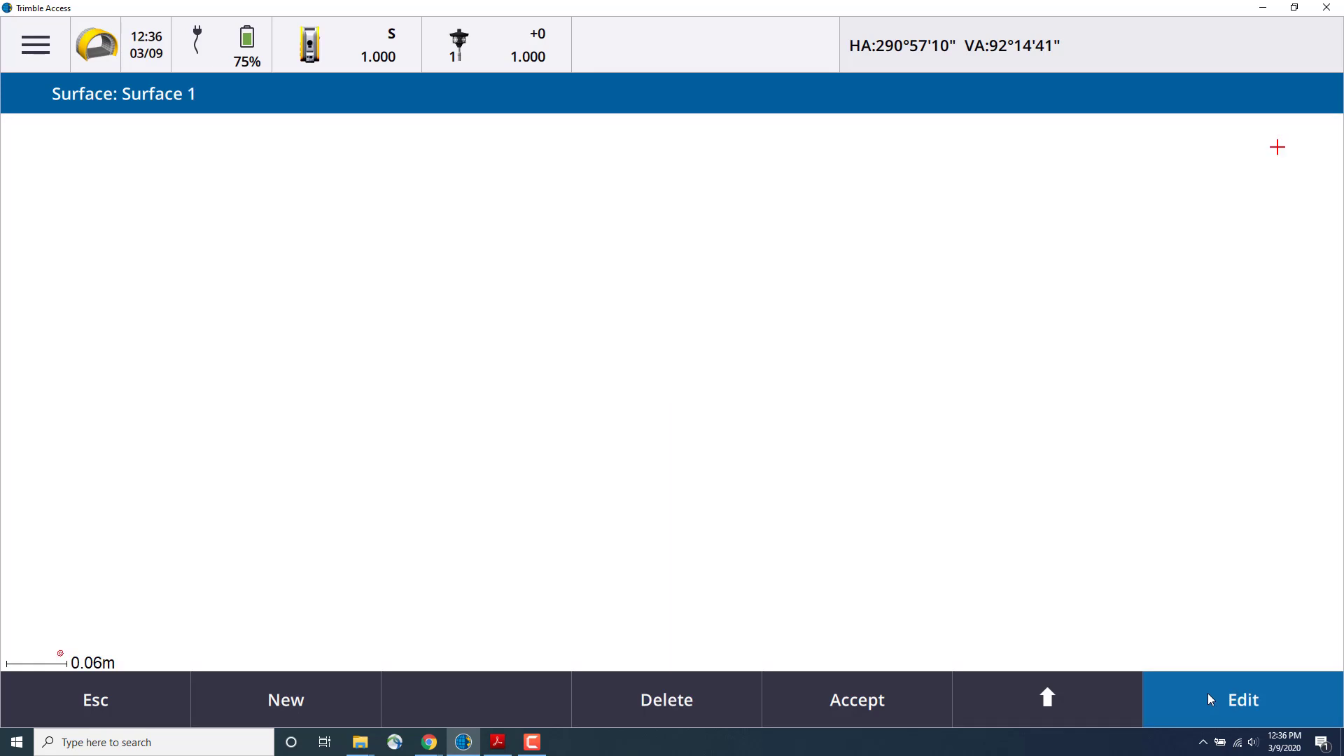
pyautogui.moveTo(1282, 153)
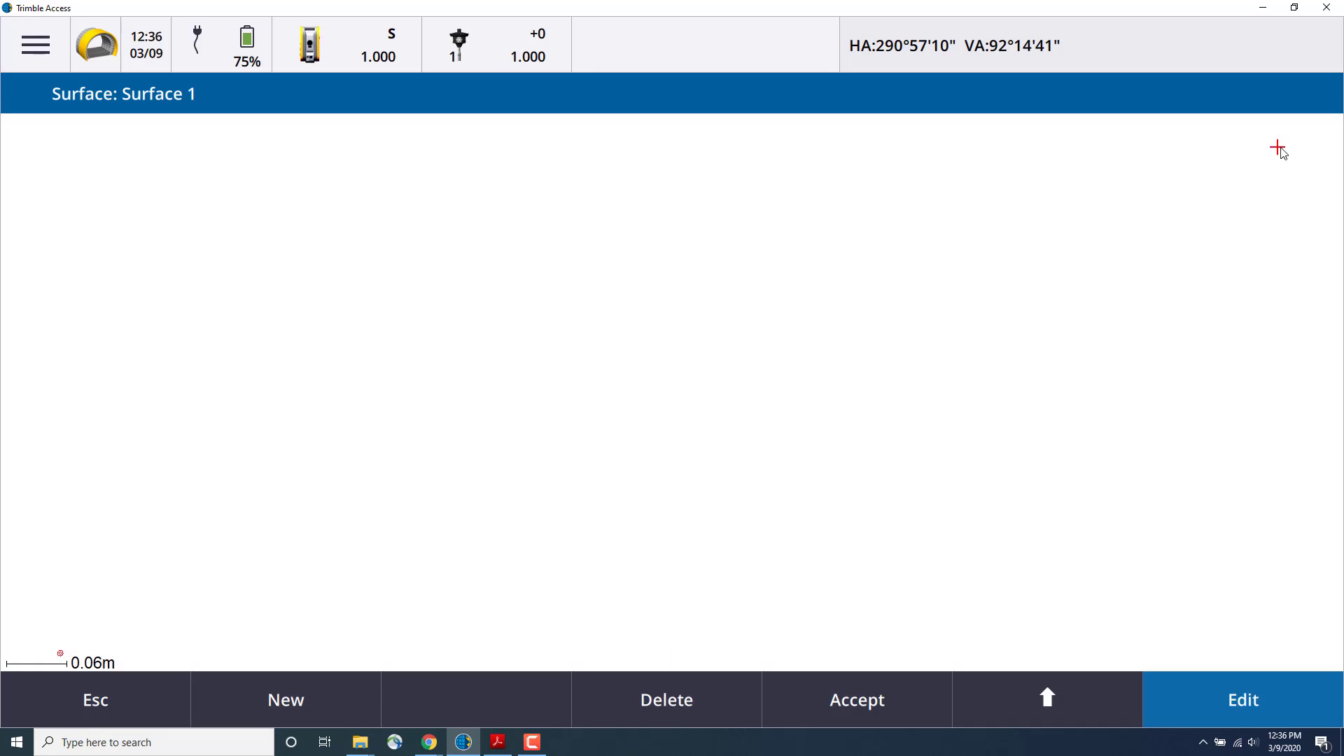
pyautogui.moveTo(196, 651)
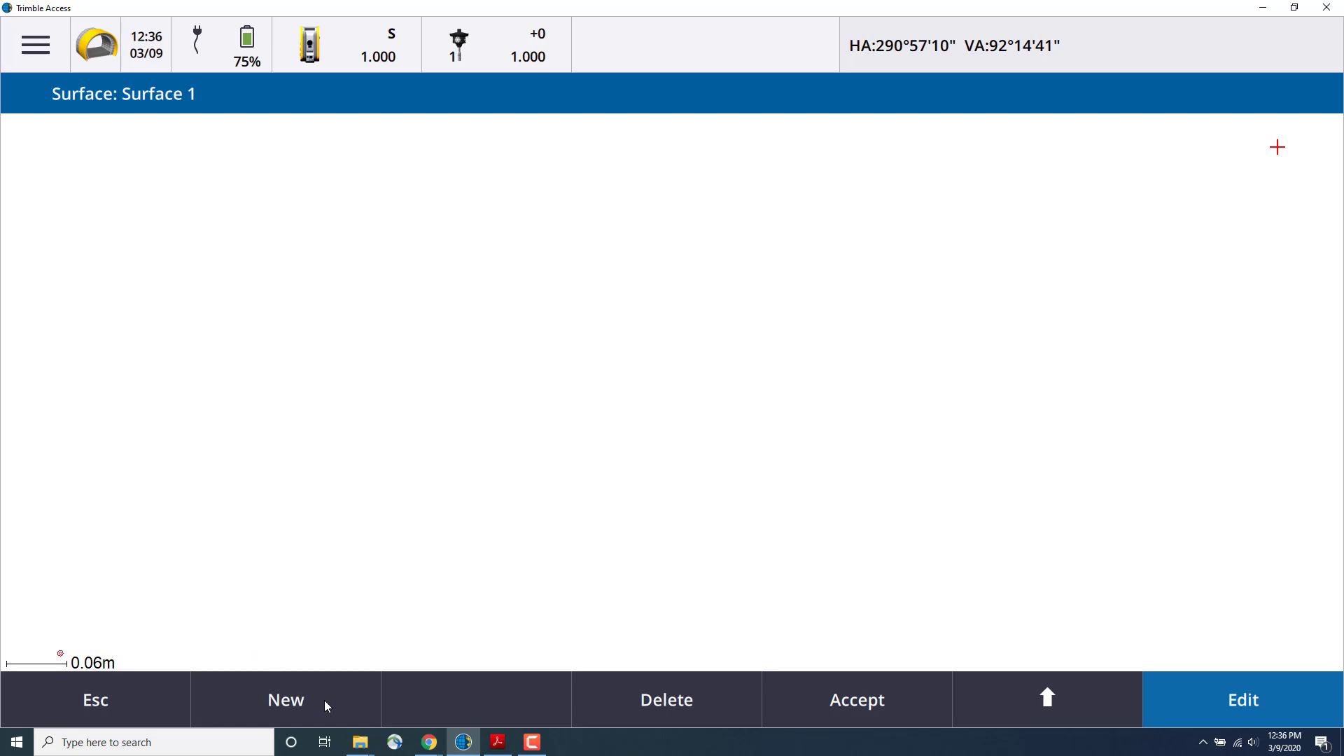
# - Start a second Surface 1 element as an Arc using the End point and Radius method
pyautogui.click(285, 700)
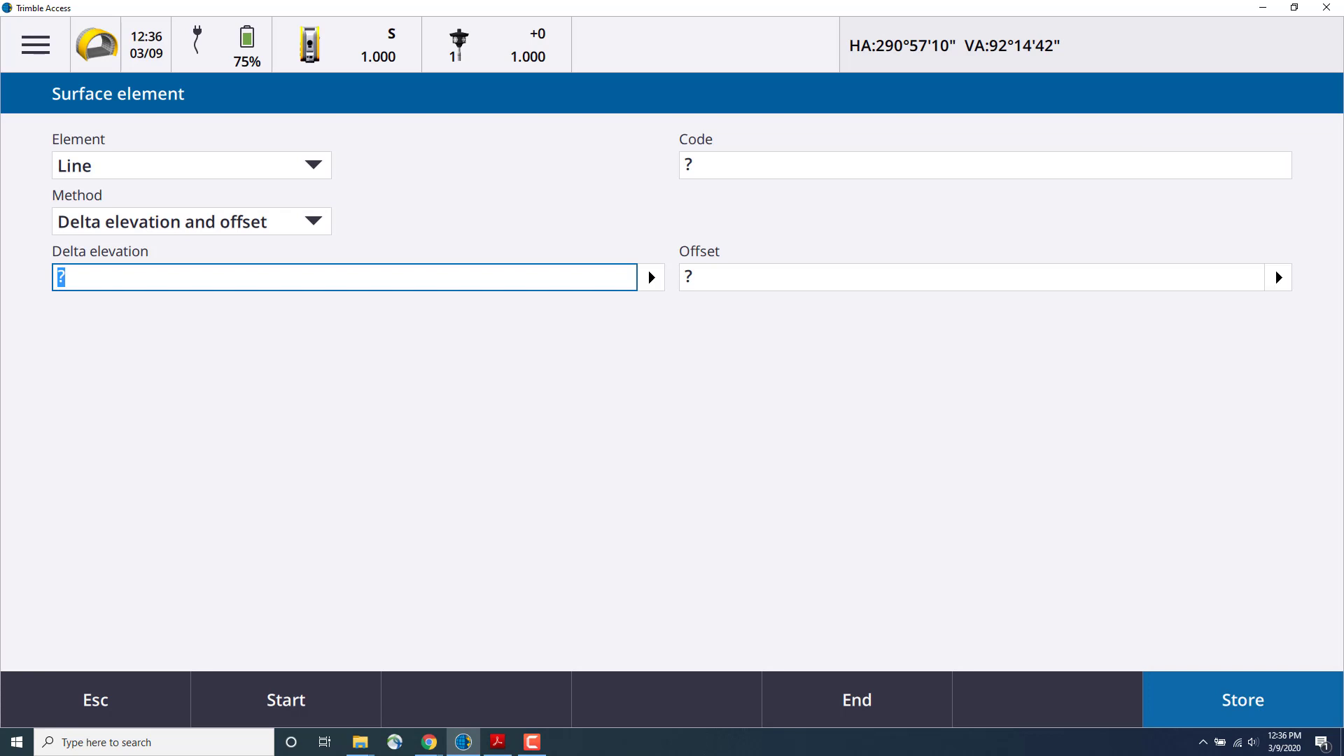
pyautogui.click(191, 165)
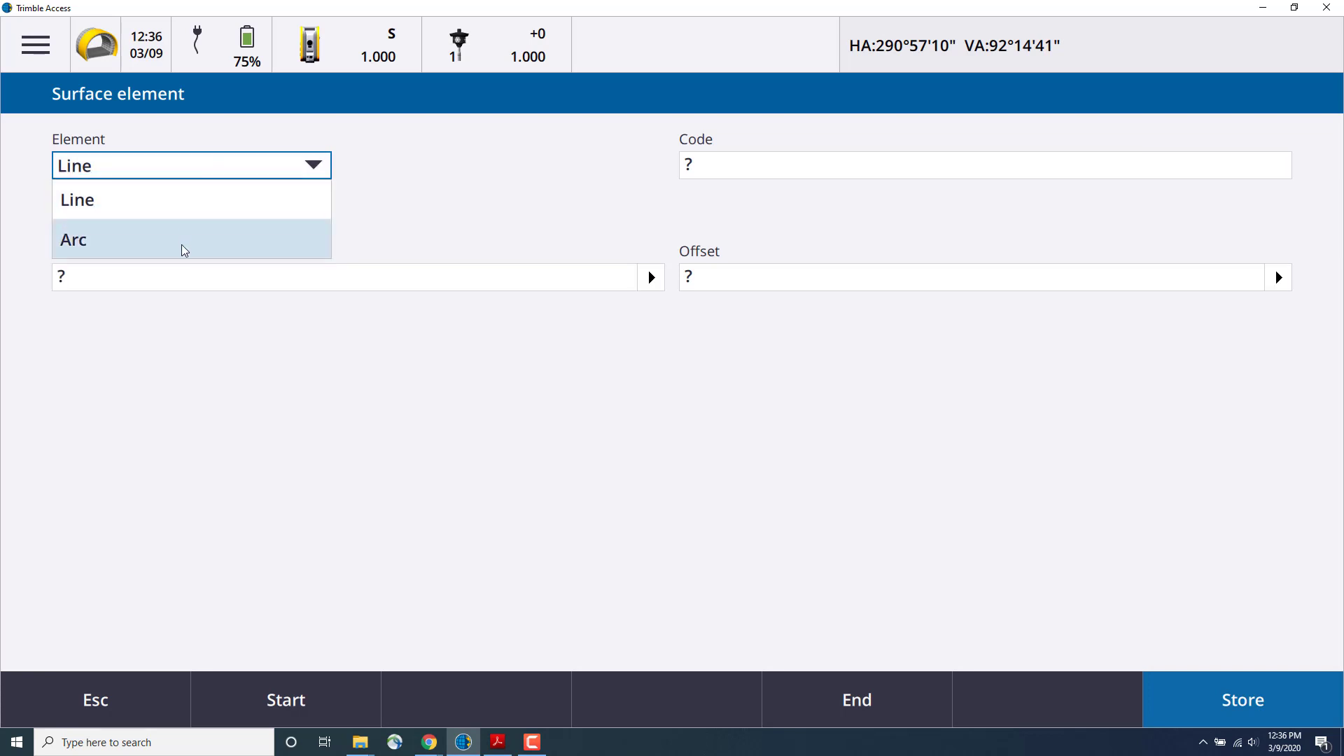
pyautogui.click(72, 239)
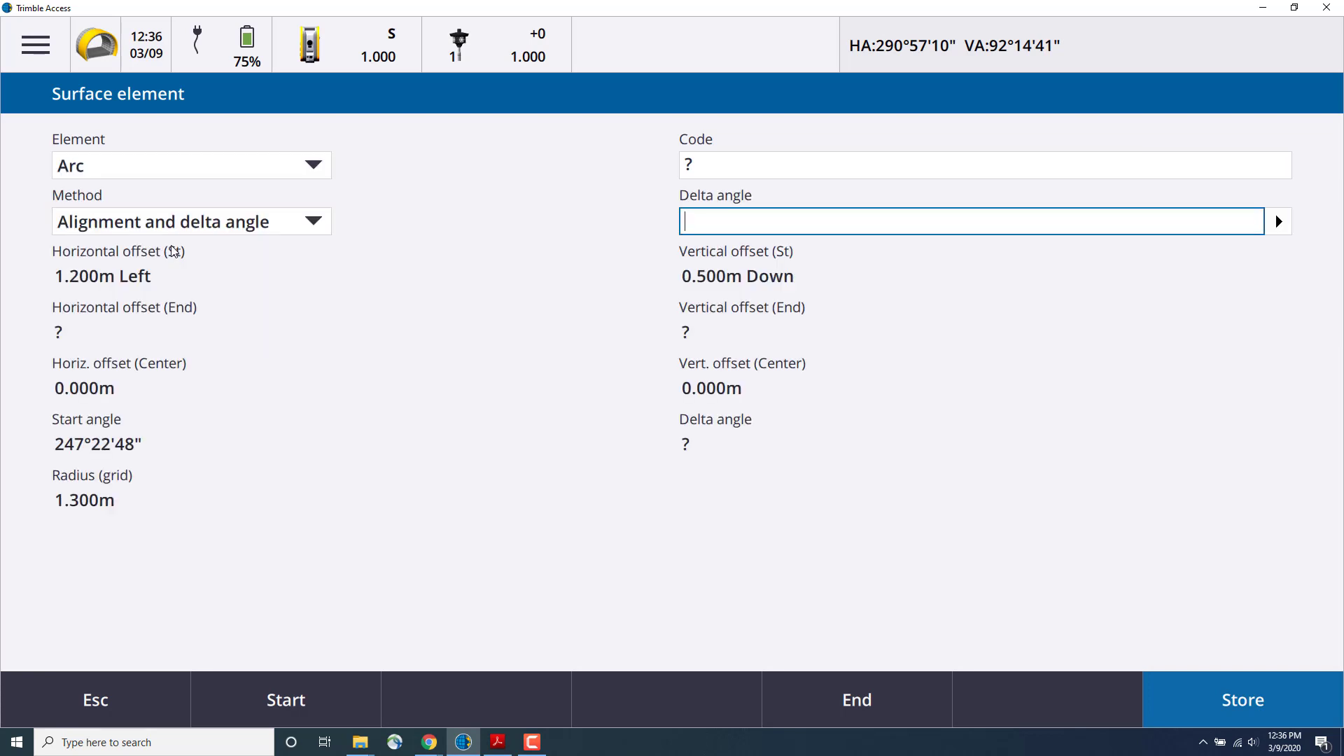
pyautogui.click(190, 222)
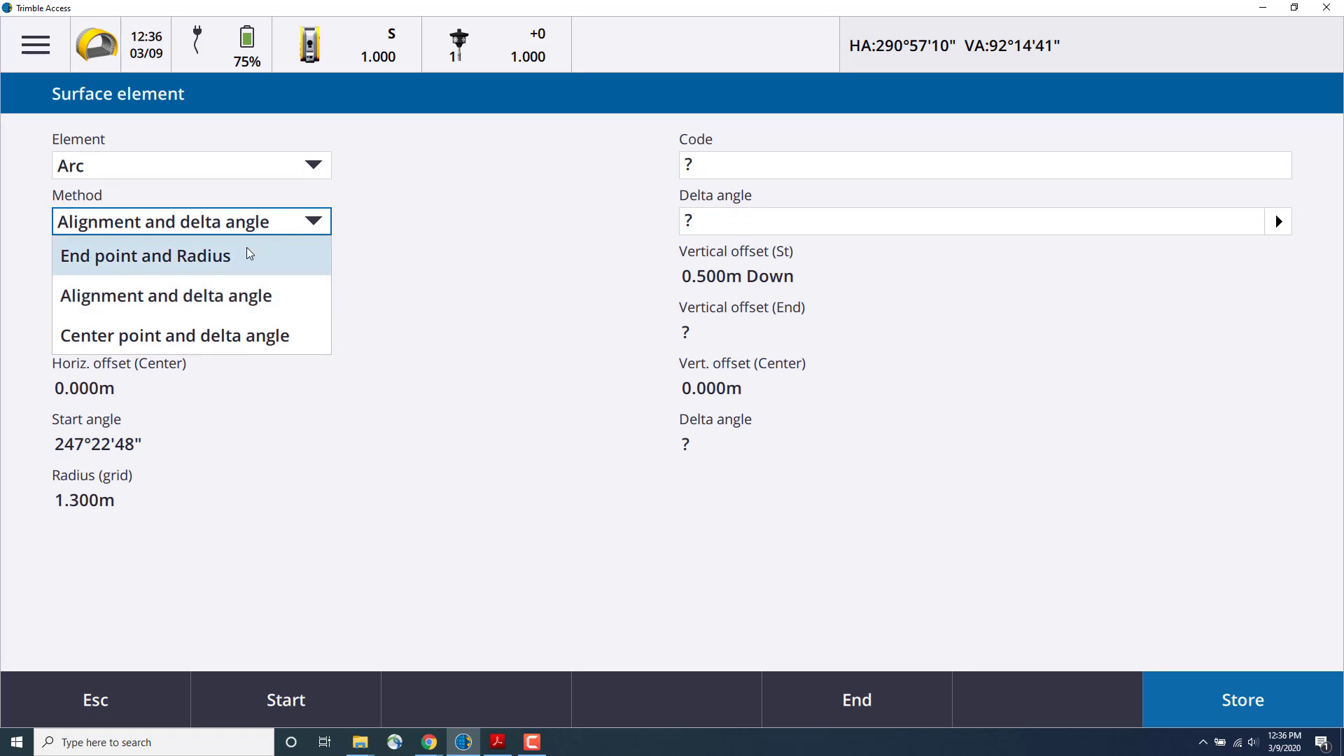
pyautogui.click(145, 255)
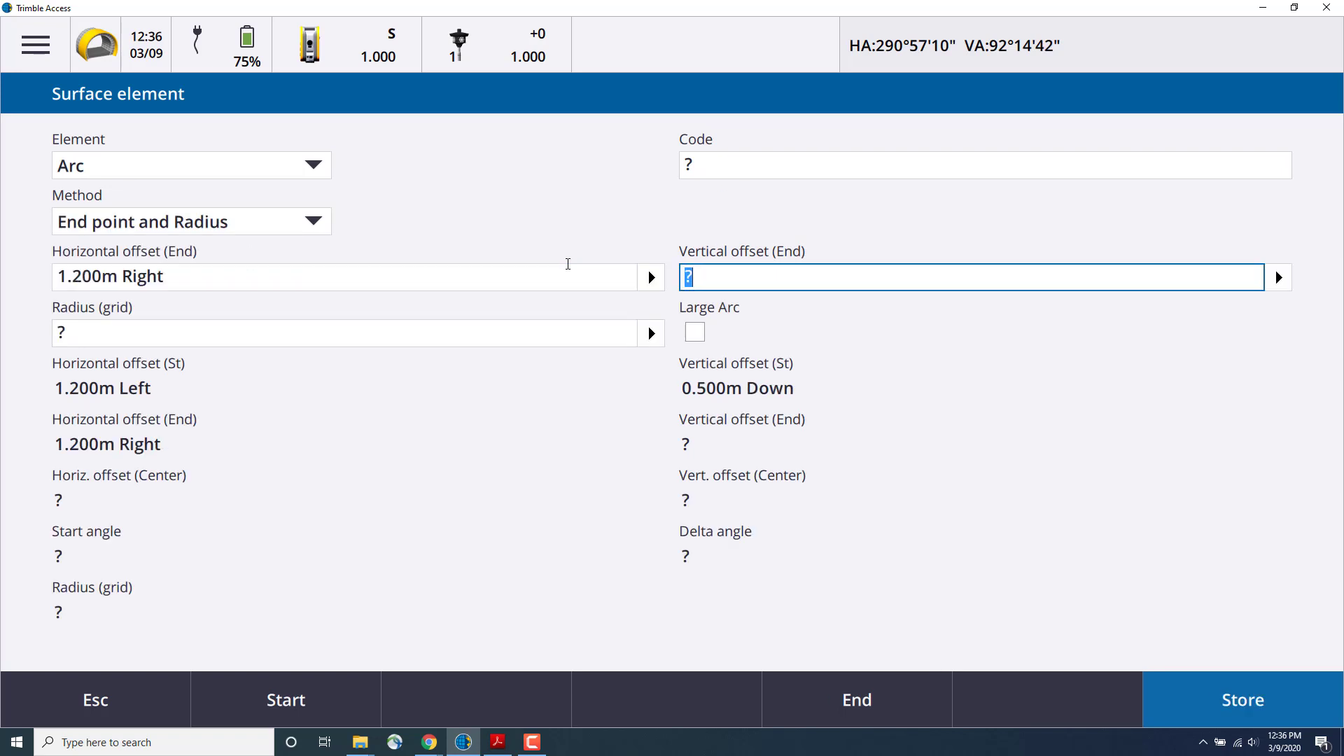
# - Store the arc with end vertical offset -0.5 m, radius 1.4 m and Large Arc ticked
pyautogui.write('-0.5')
pyautogui.click(345, 333)
pyautogui.write('1')
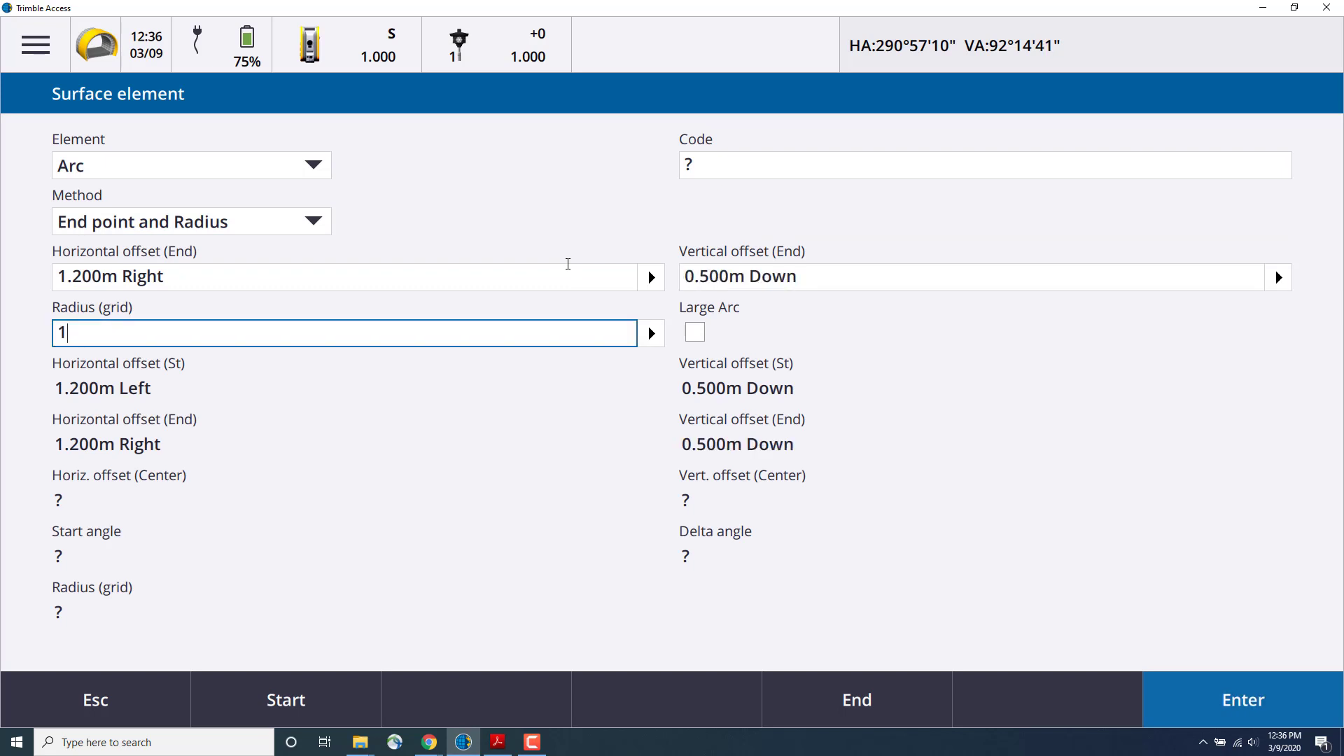
pyautogui.write('.4')
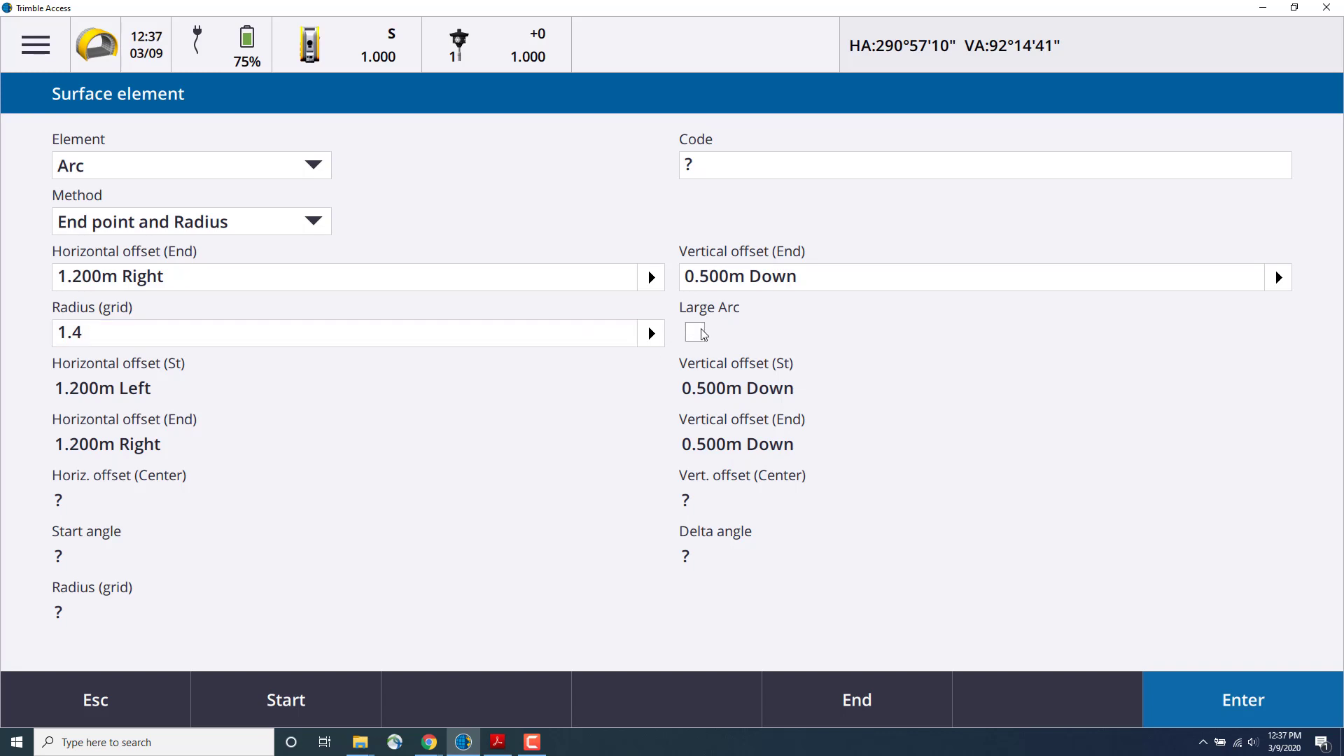
pyautogui.click(694, 333)
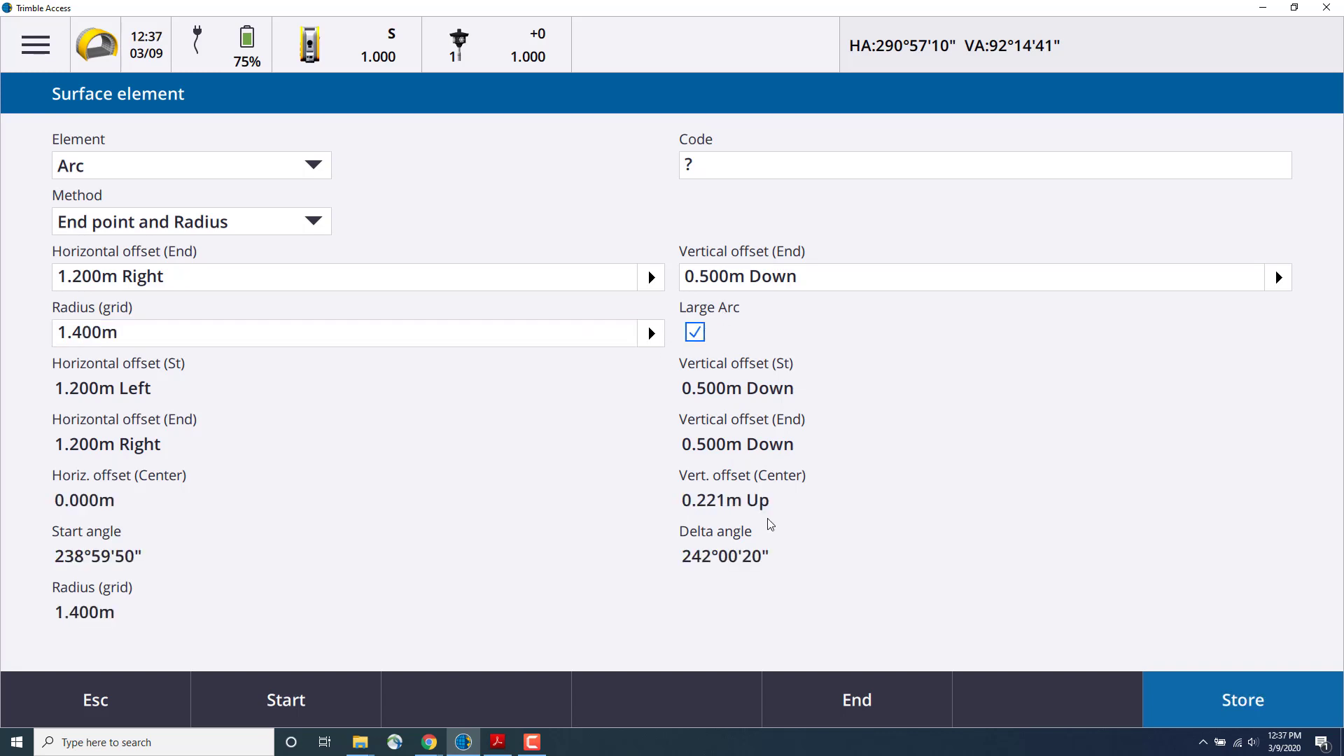
pyautogui.moveTo(731, 481)
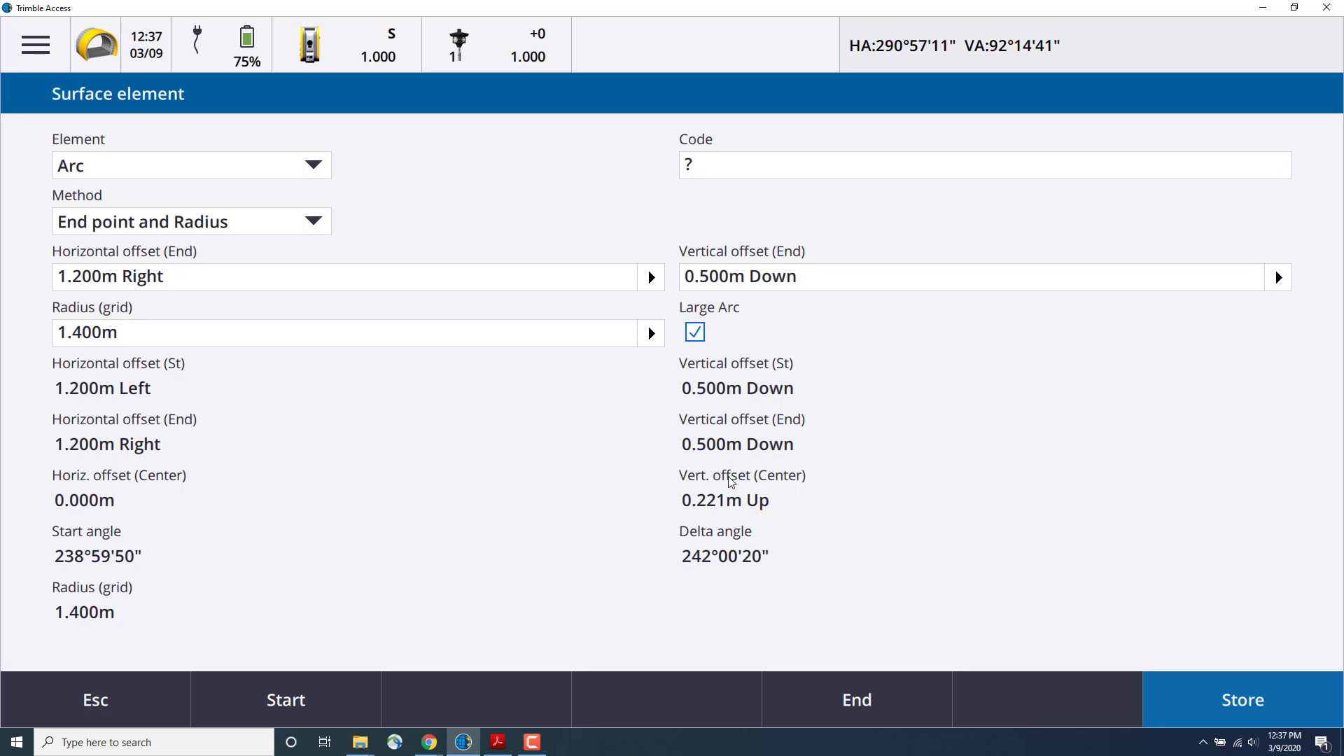
pyautogui.click(1242, 700)
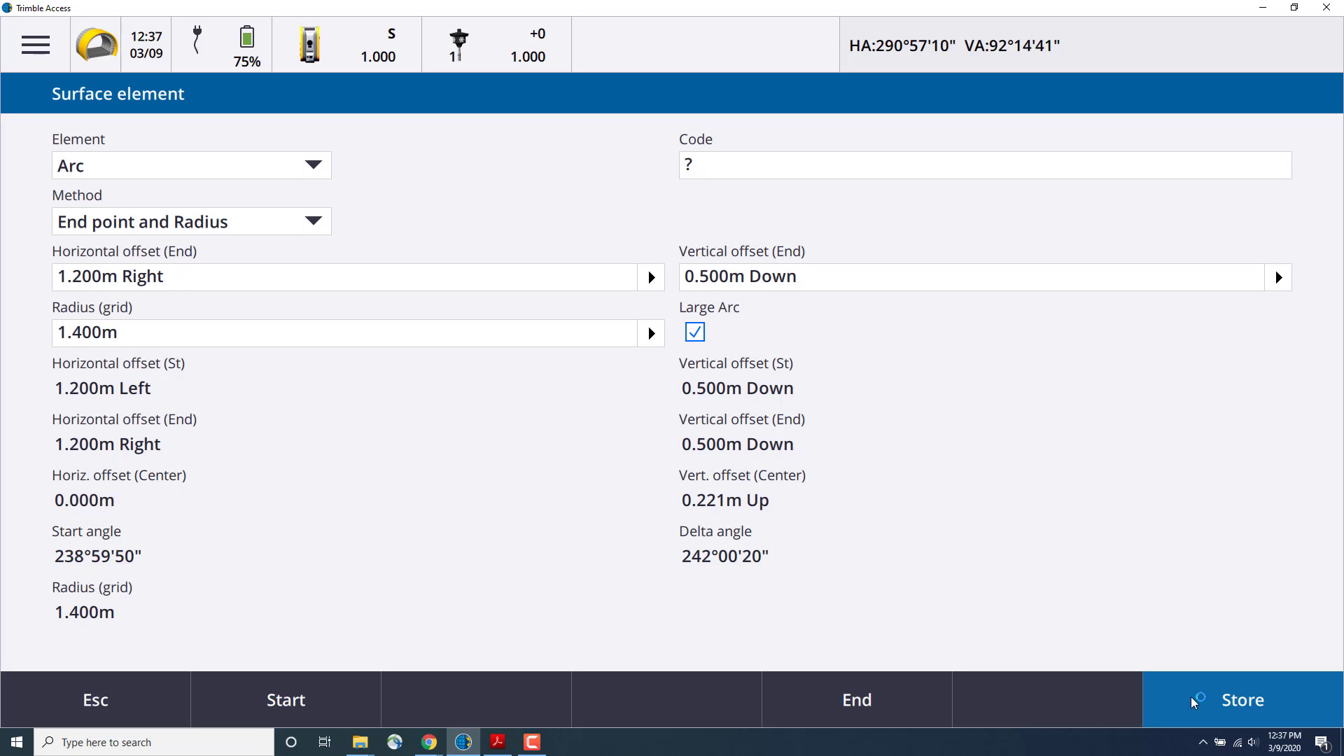
# - Accept Surface 1 and Template 1, returning to the Trimble Tunnel Example 1 menu
pyautogui.click(1239, 700)
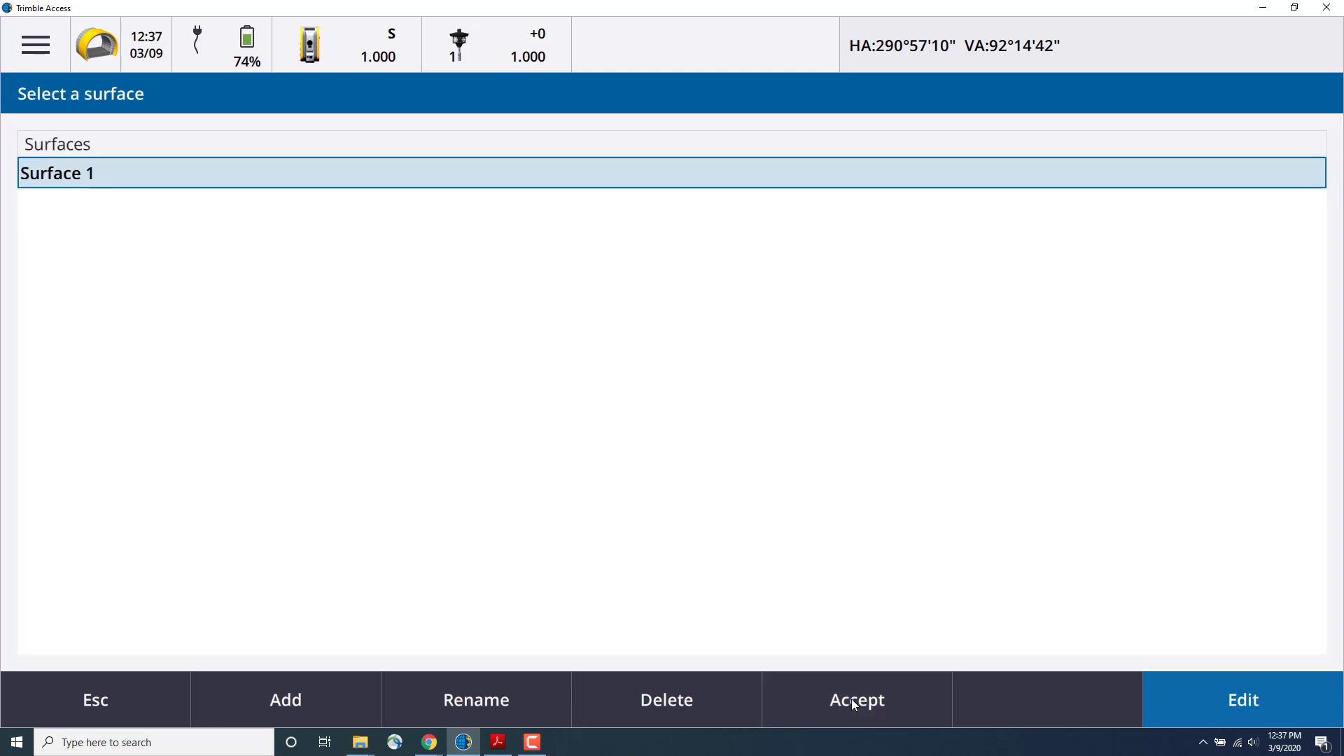
pyautogui.click(854, 700)
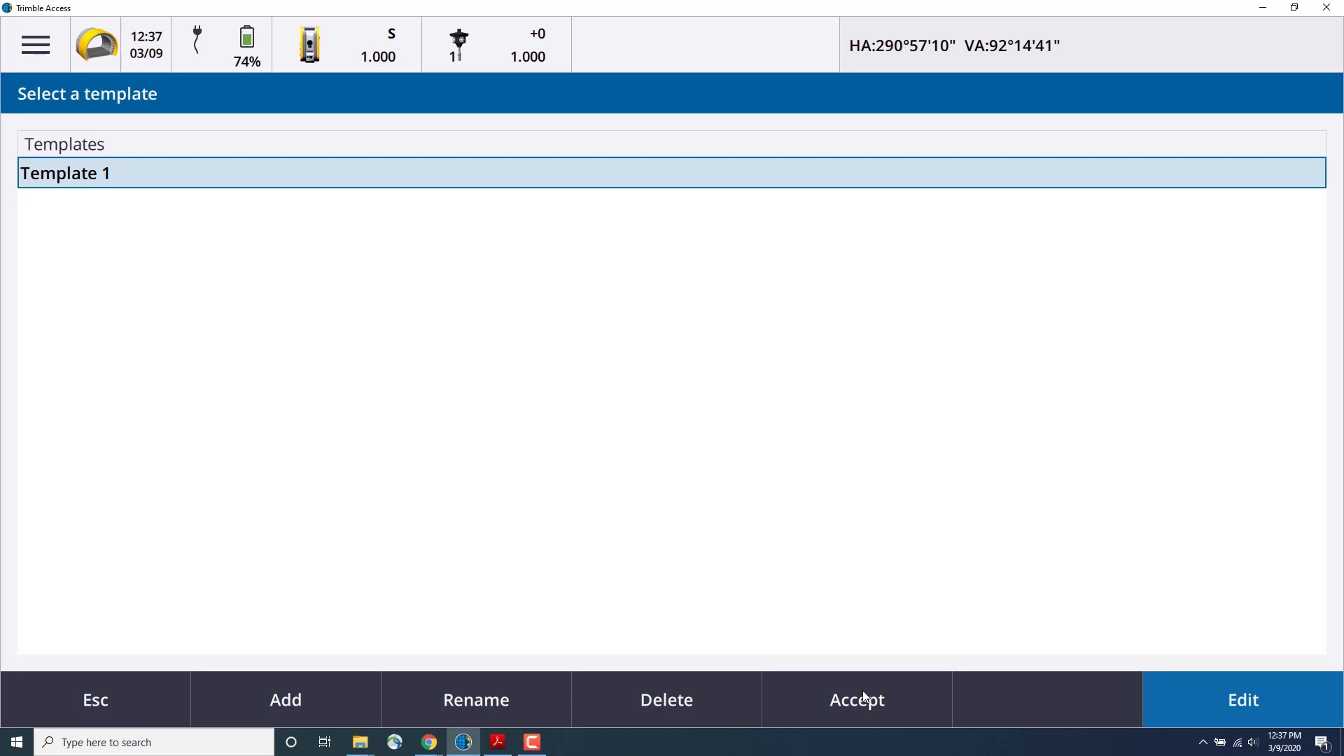
pyautogui.click(854, 700)
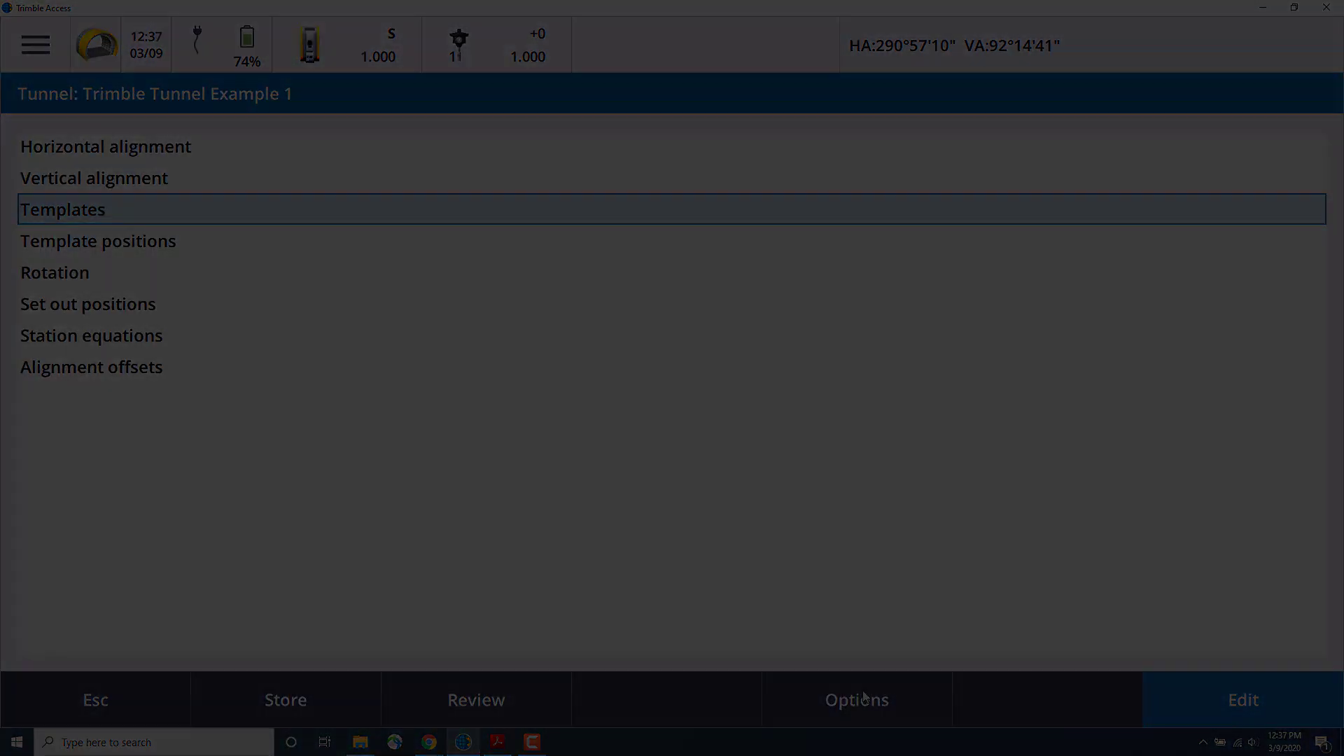